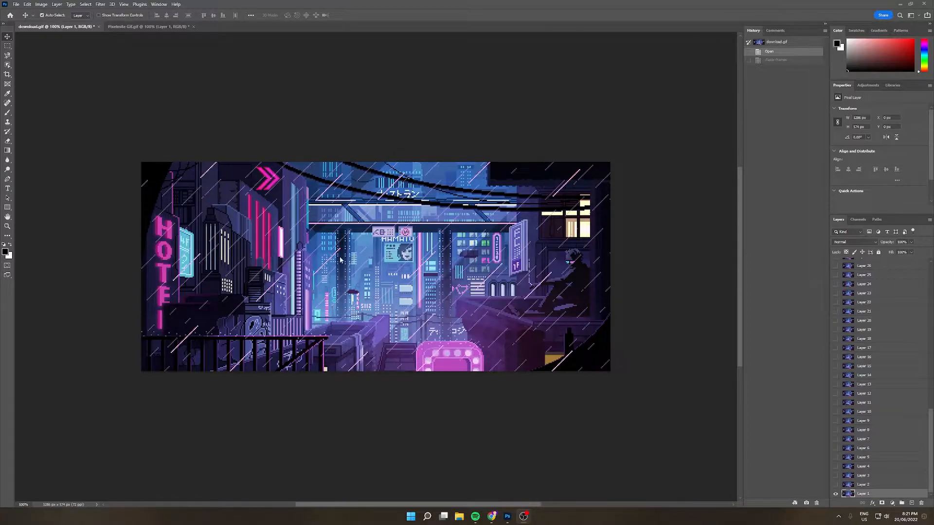
mouse_move(350, 251)
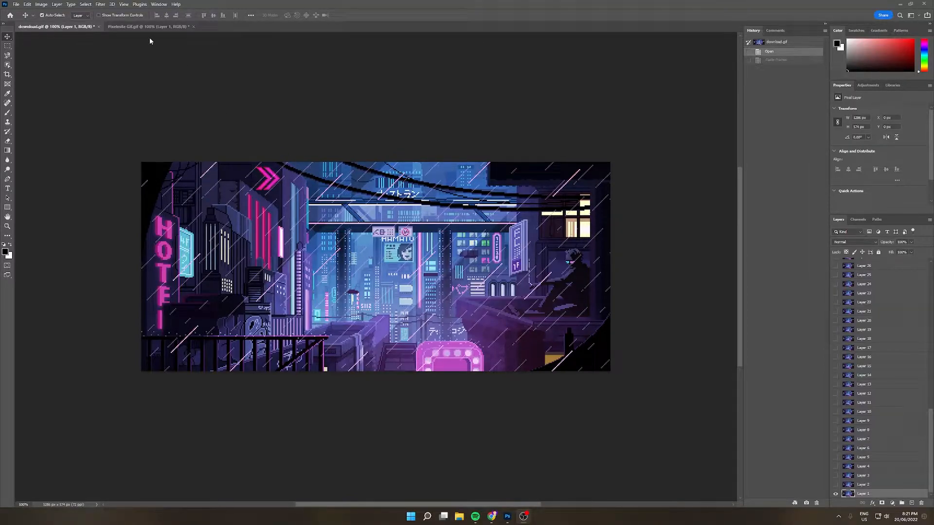
- Glance at both GIF tabs, then show the Timeline panel for the cyberpunk city GIF
left_click(128, 26)
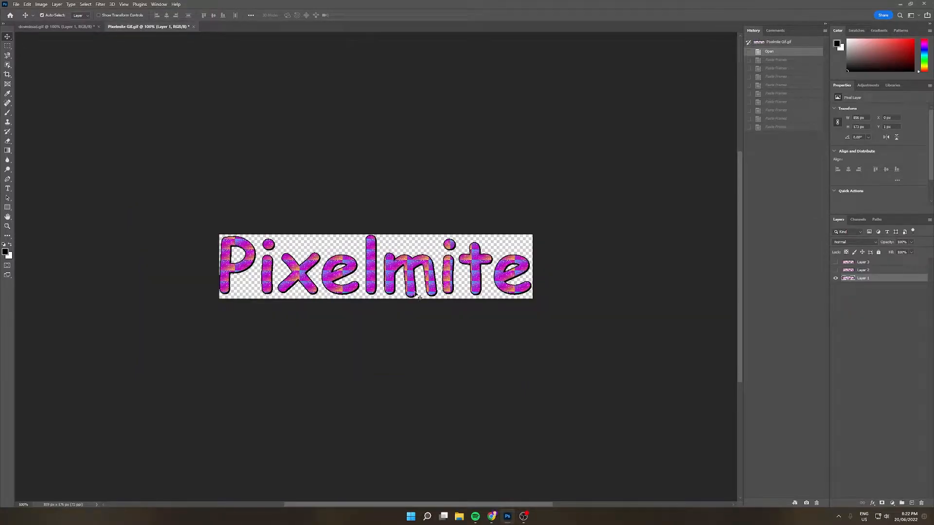
left_click(57, 26)
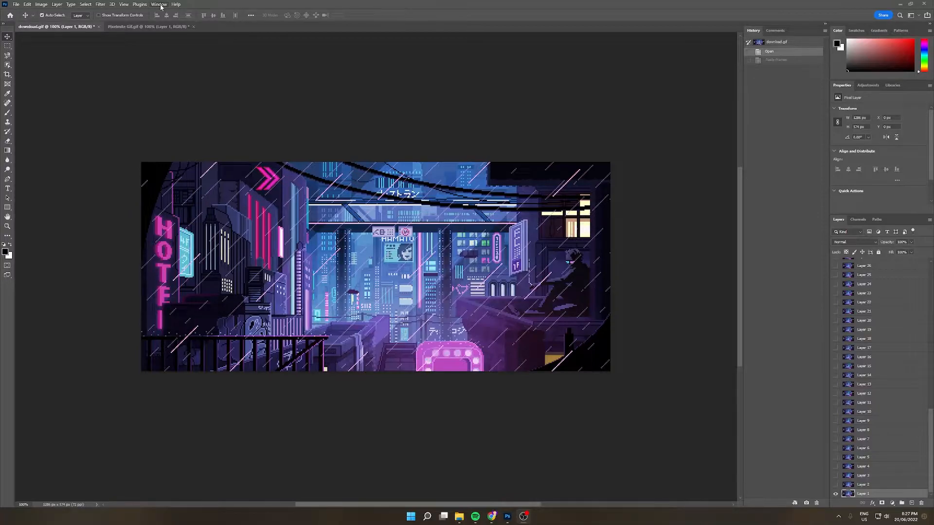
left_click(159, 4)
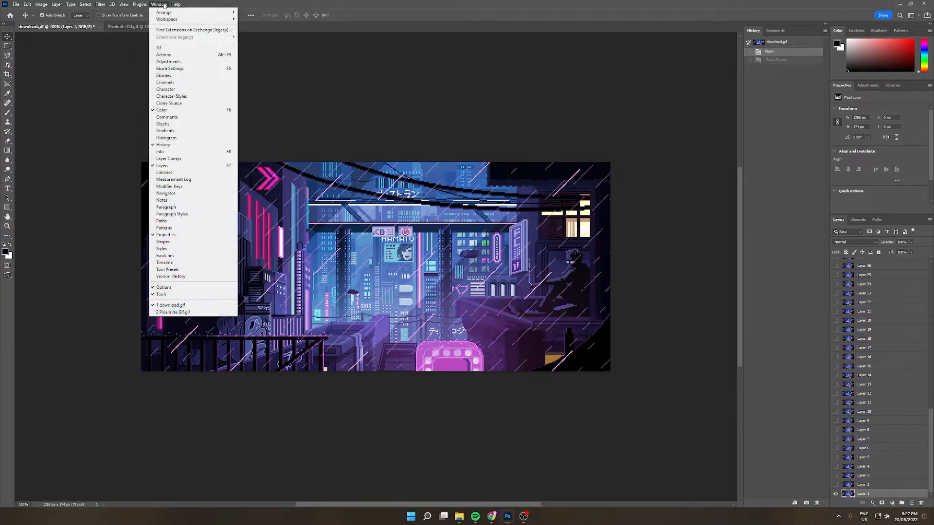
mouse_move(162, 248)
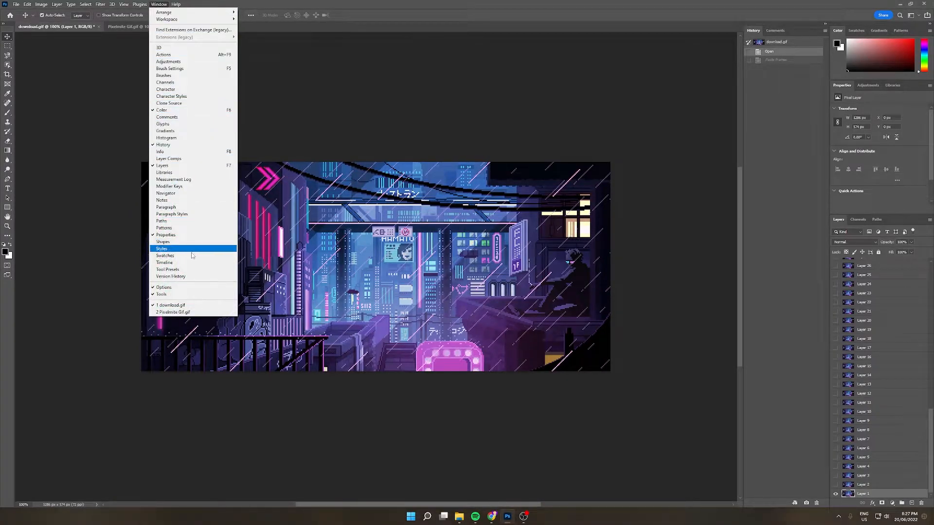
mouse_move(192, 263)
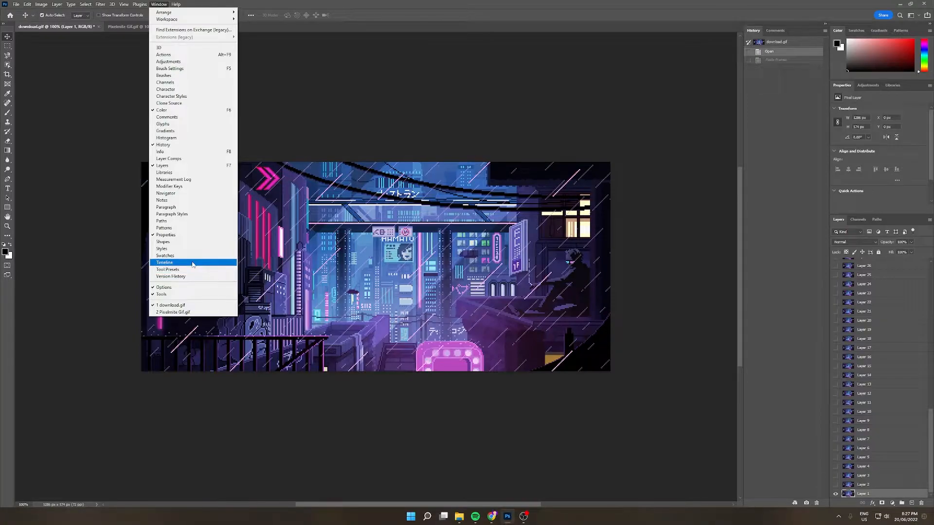
left_click(164, 262)
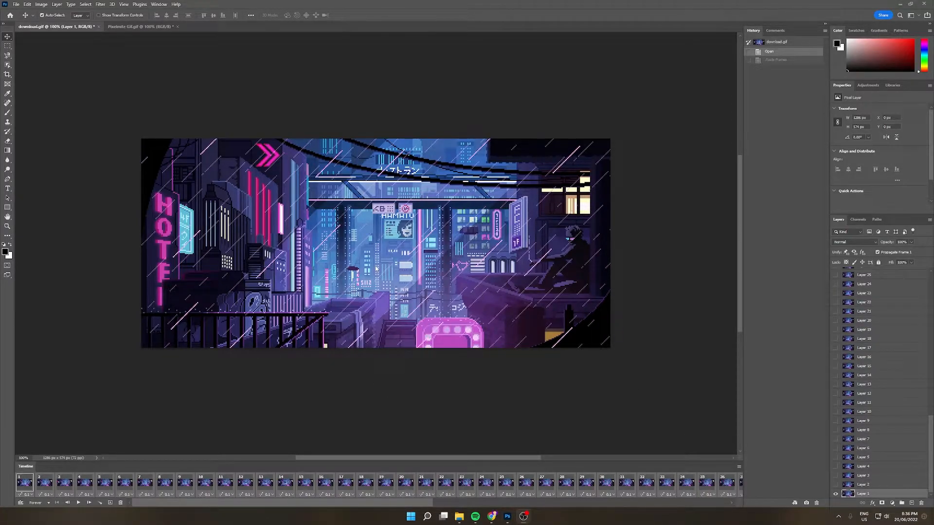
- Compare the frames of both GIFs, finishing on Pixelmite GIF.gif with its three frames
left_click(140, 26)
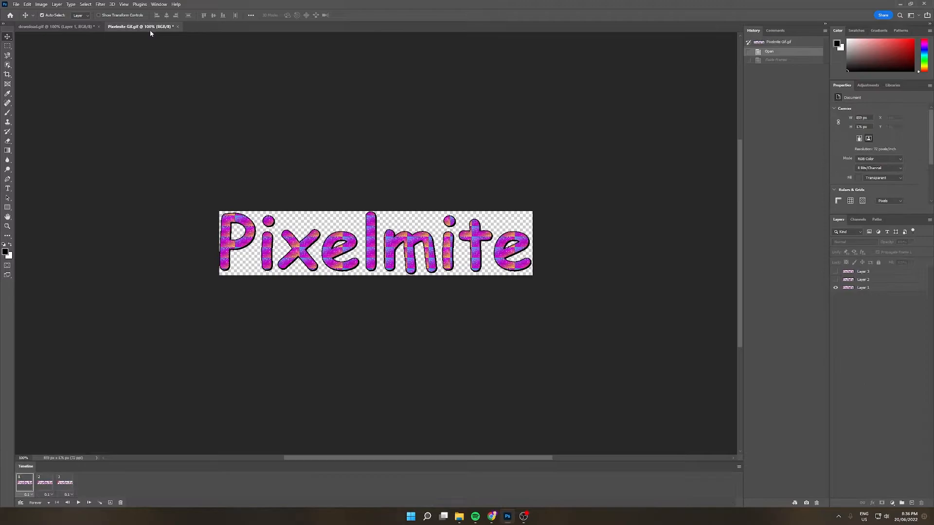
left_click(25, 483)
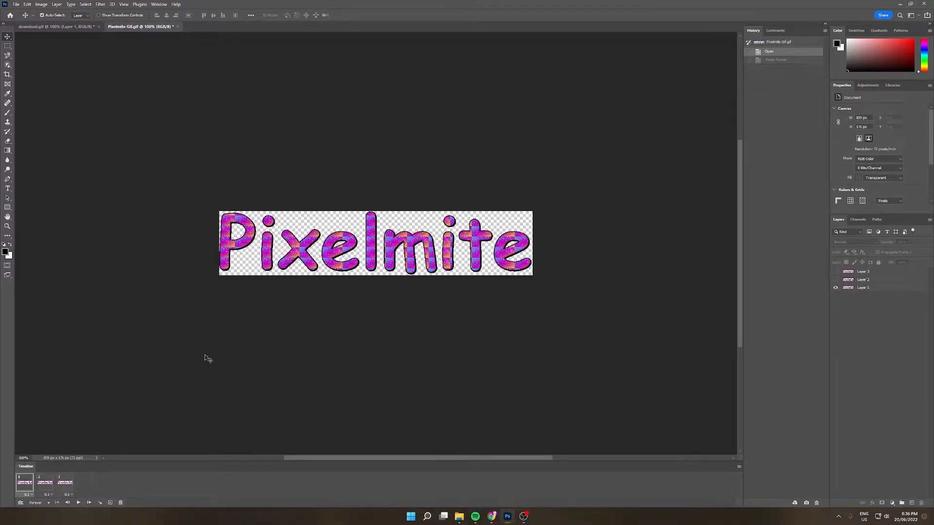
left_click(54, 26)
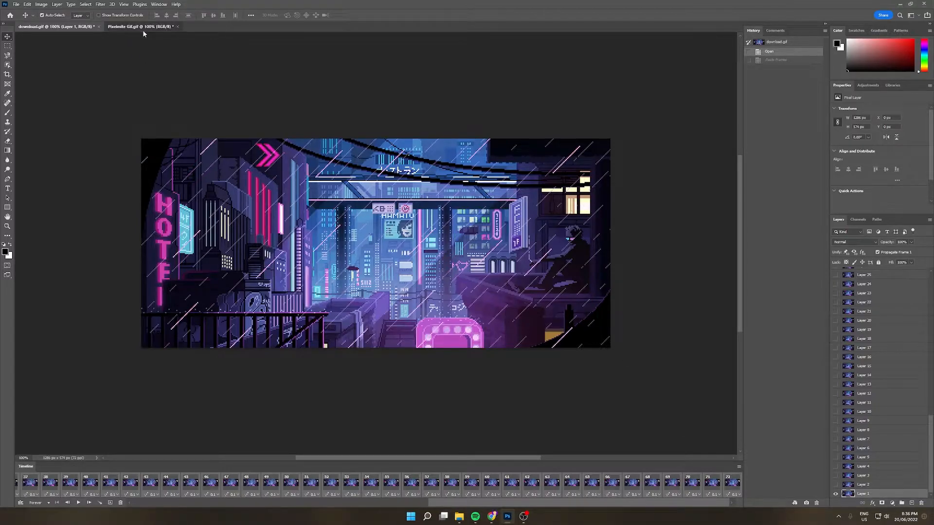
left_click(141, 26)
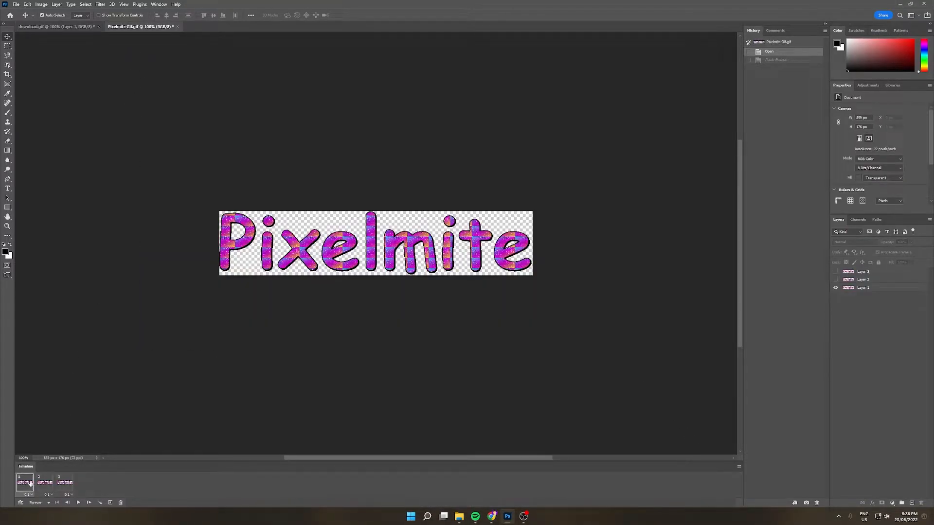
left_click(55, 26)
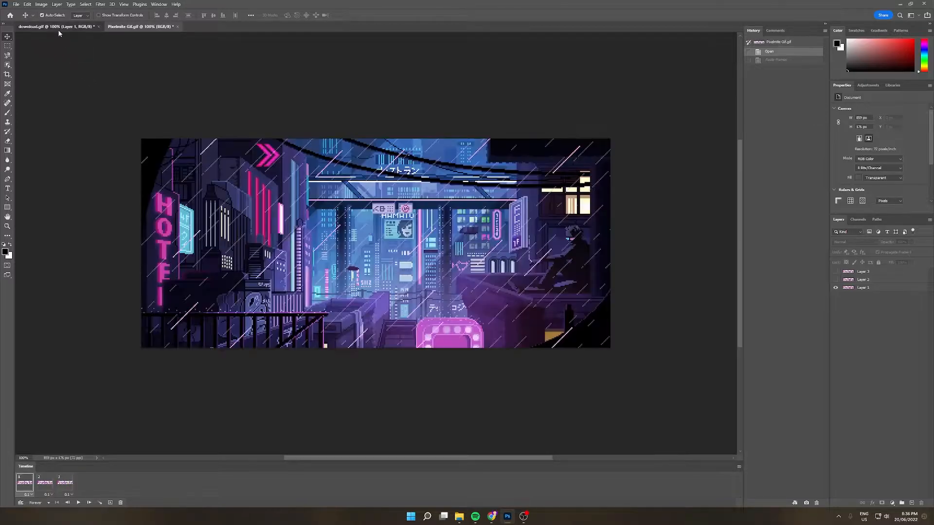
left_click(54, 27)
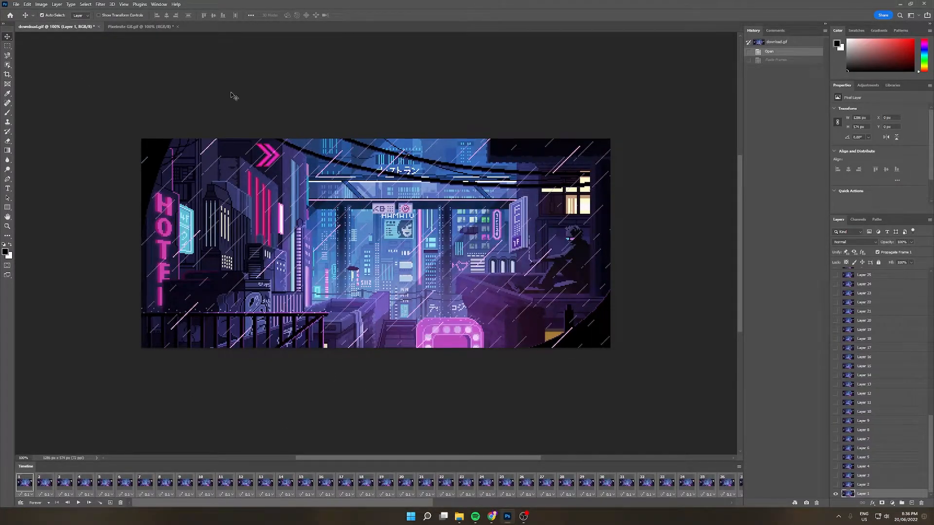
left_click(140, 26)
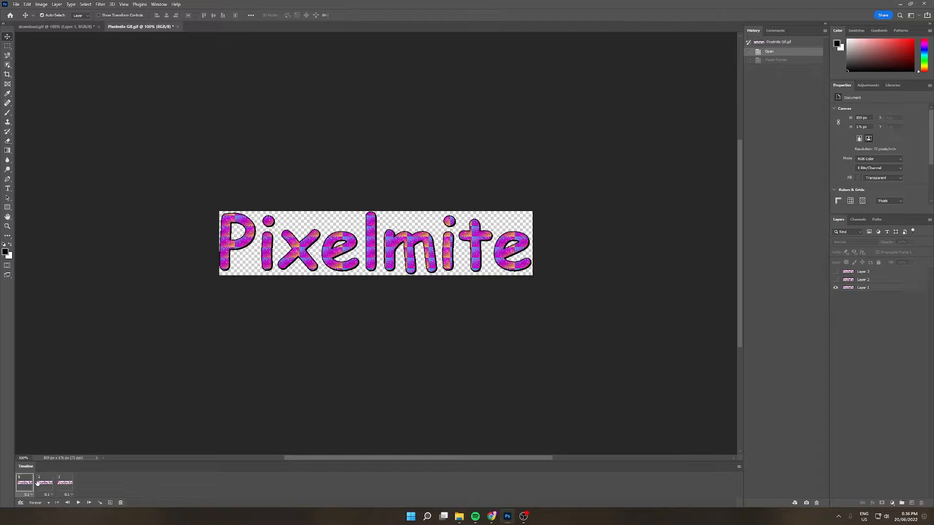
mouse_move(58, 490)
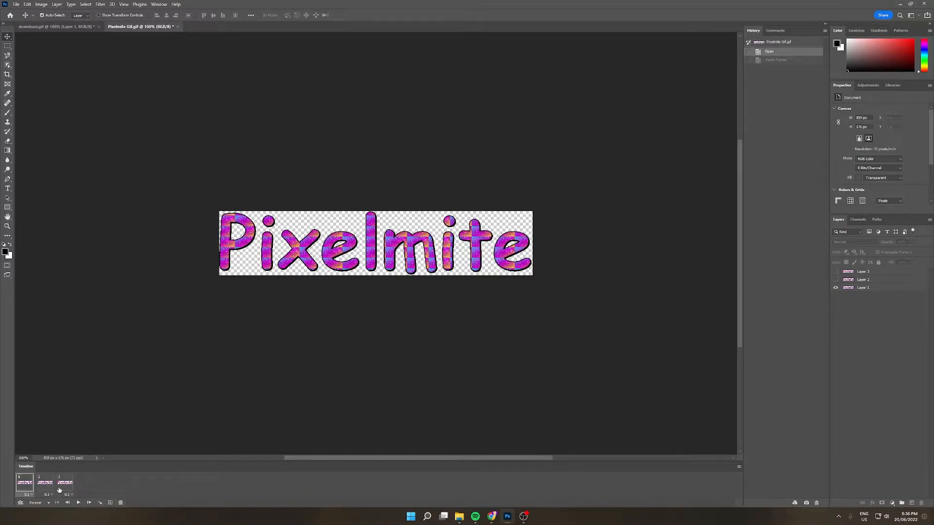
- Select and copy the three Pixelmite frames, then choose Paste Frames
left_click(25, 482)
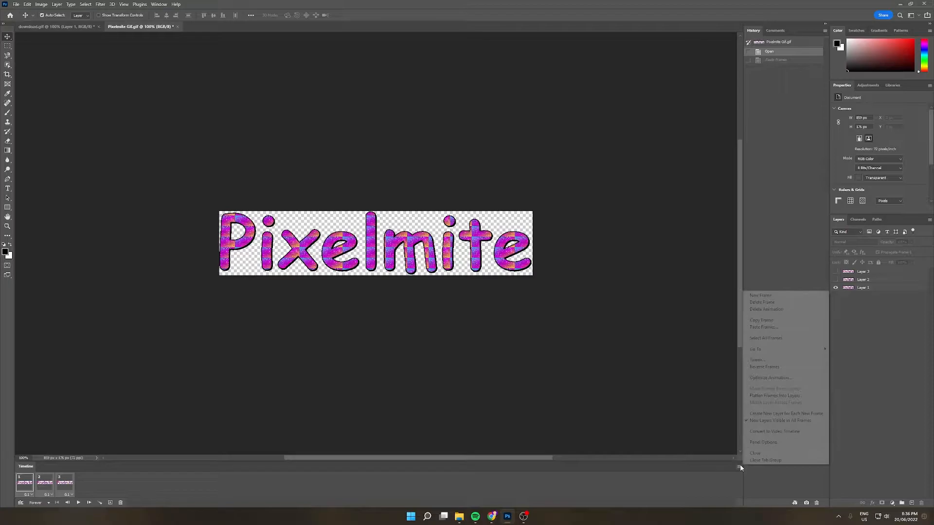
mouse_move(785, 320)
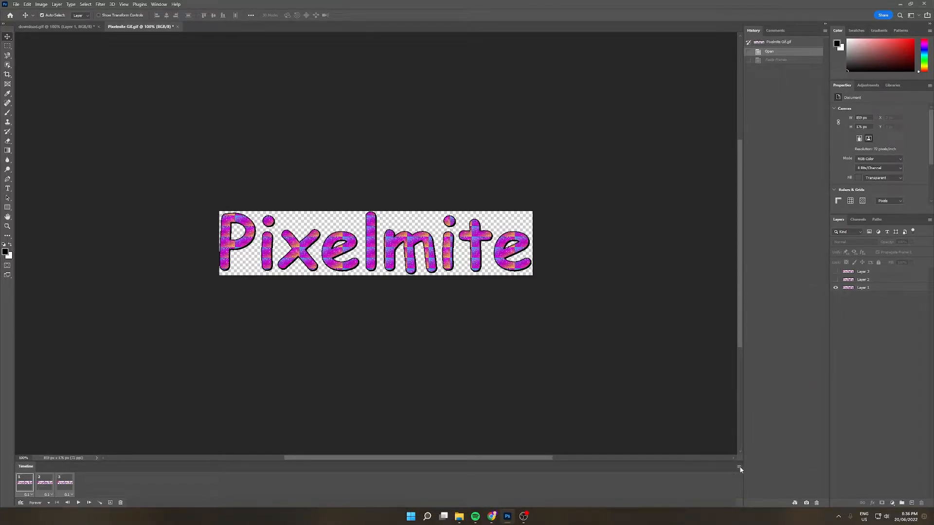
left_click(740, 467)
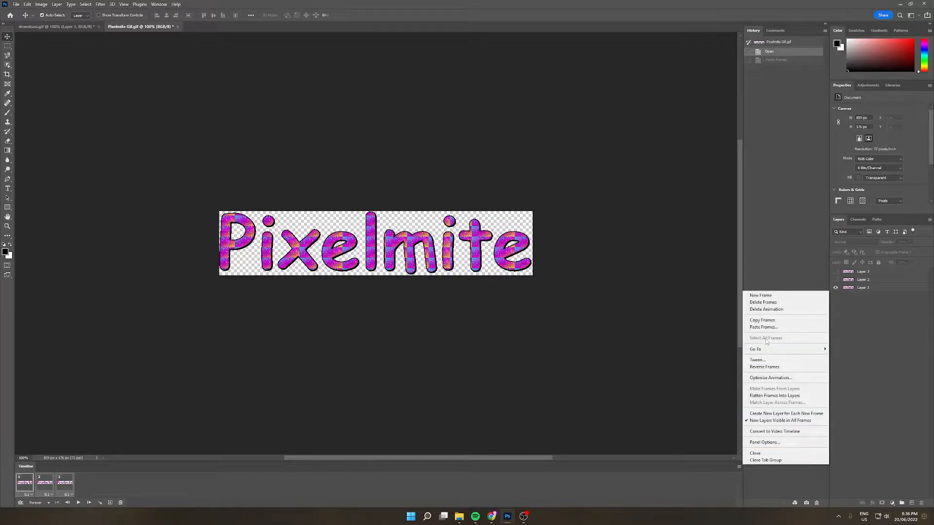
left_click(763, 326)
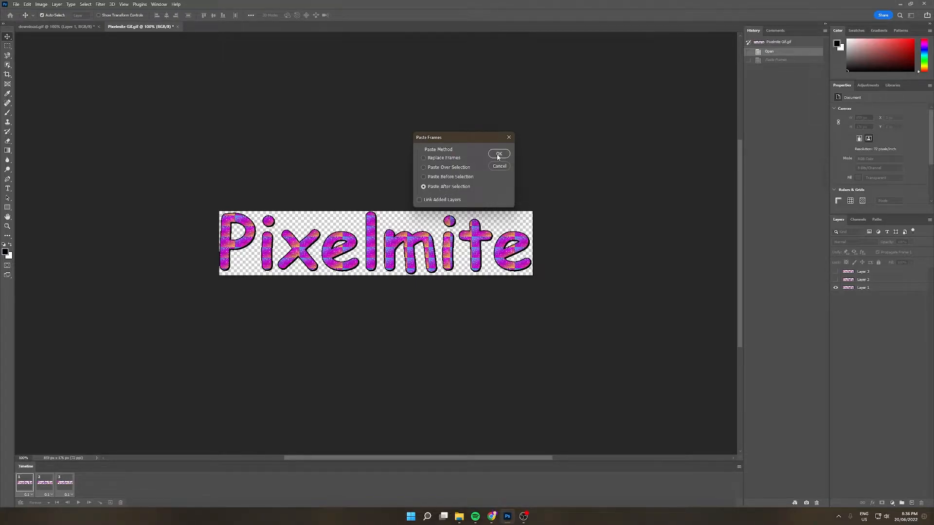
- Paste the Pixelmite frames after the selection repeatedly, growing the timeline to about 36+ frames
left_click(499, 154)
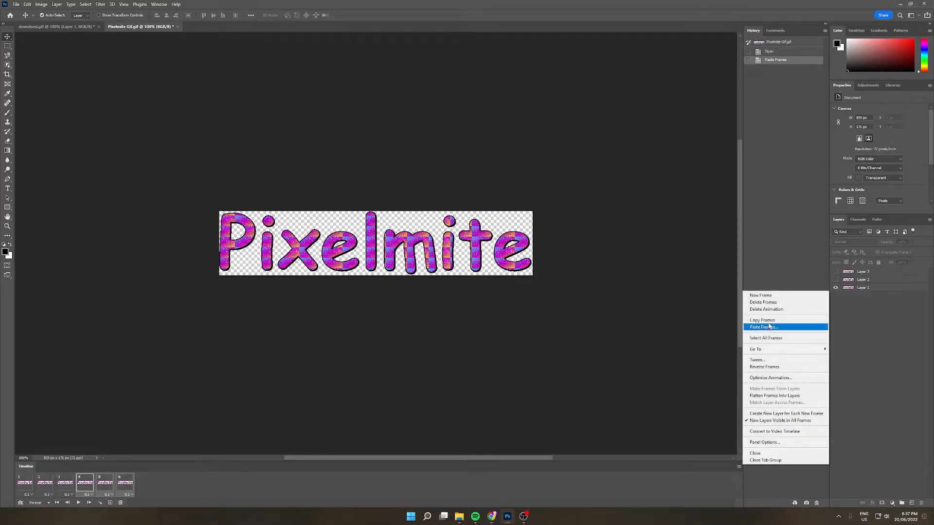
left_click(763, 327)
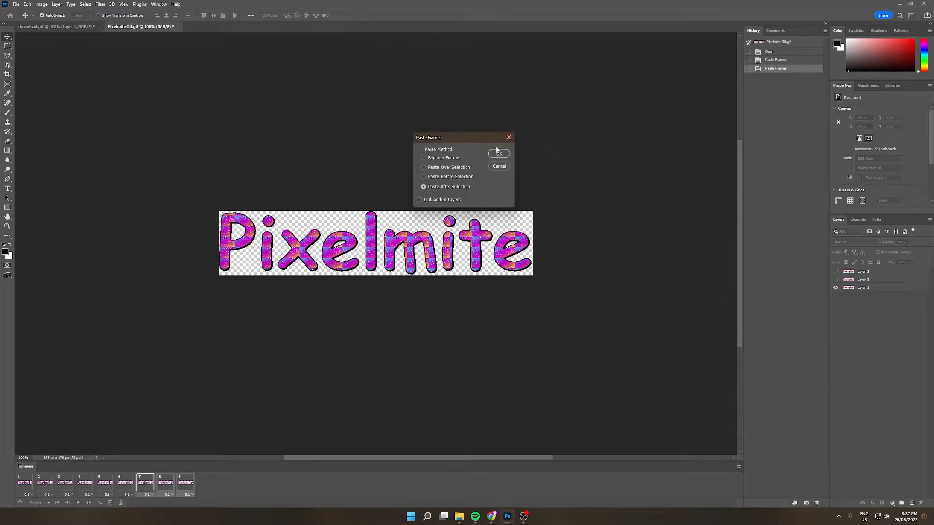
left_click(499, 154)
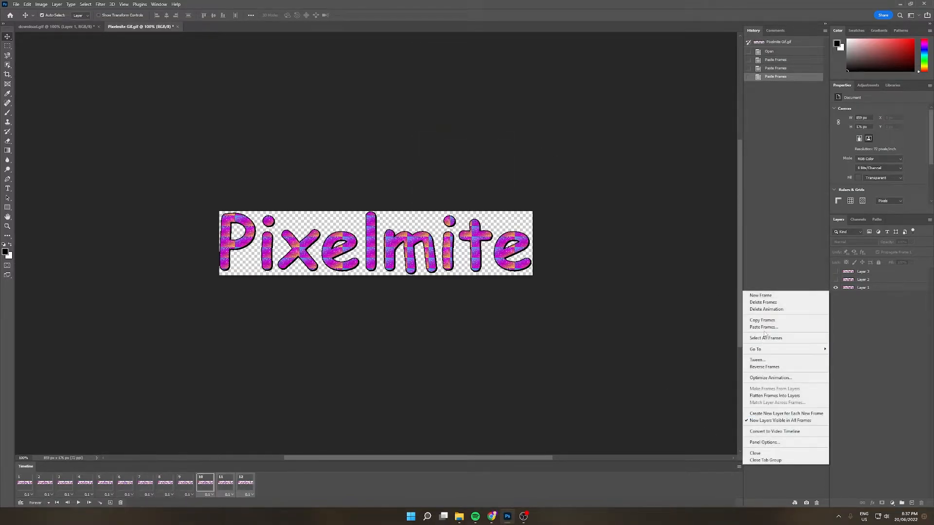
left_click(763, 327)
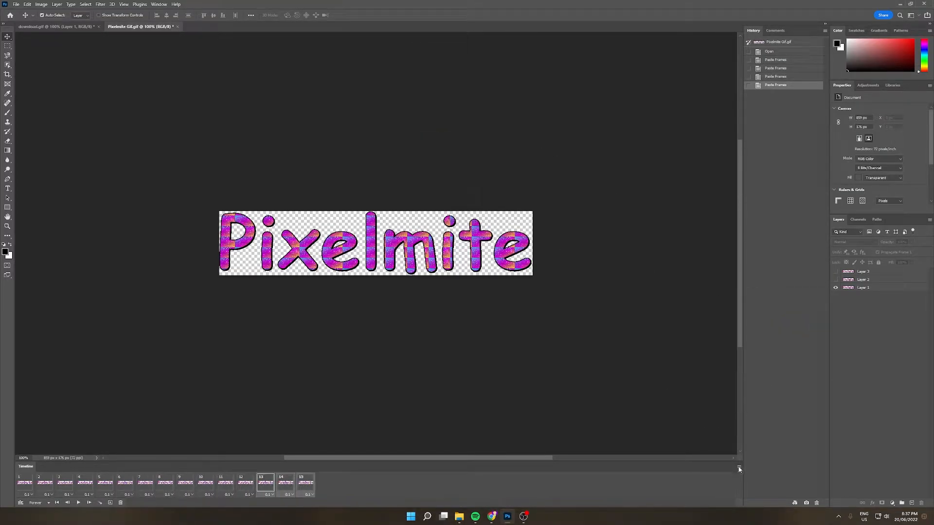
left_click(738, 469)
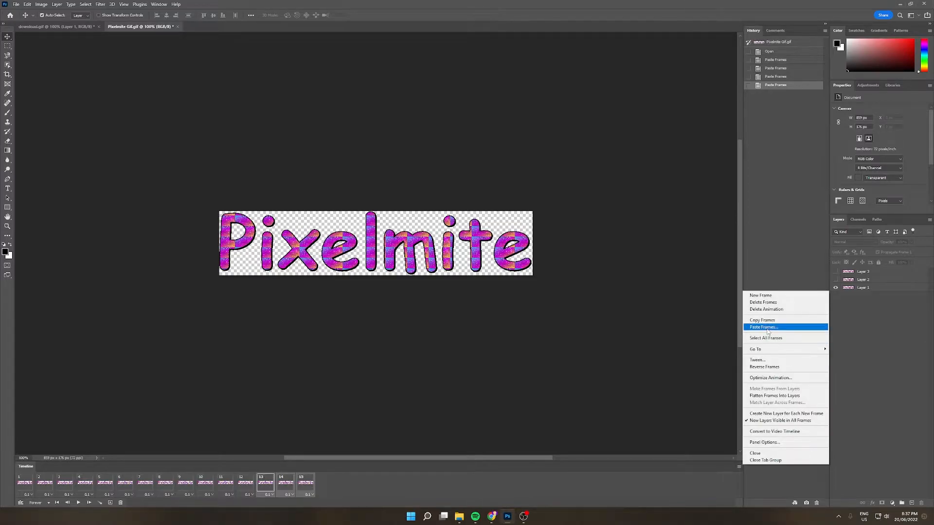
left_click(763, 326)
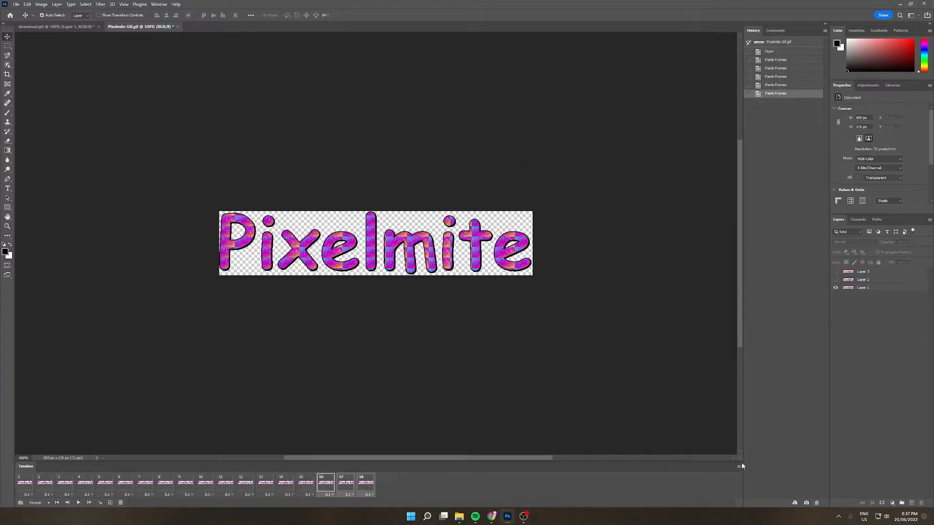
left_click(738, 466)
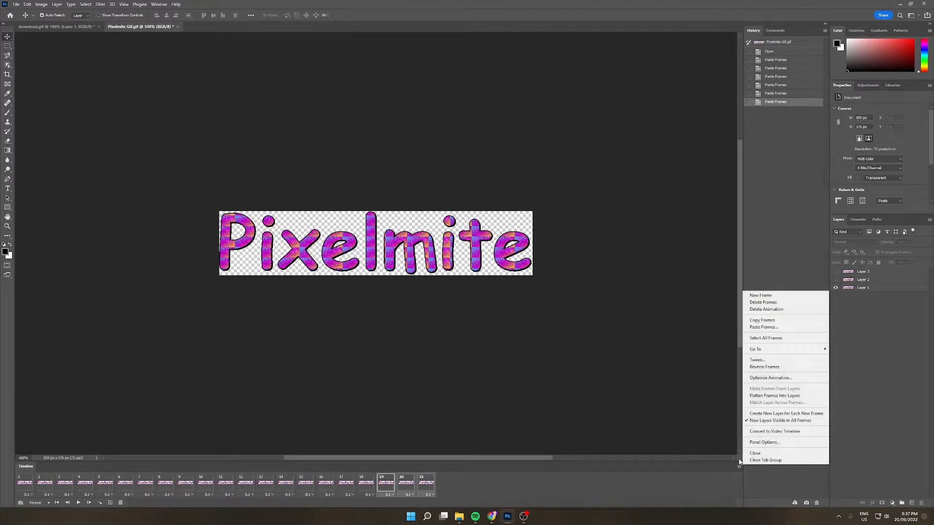
left_click(764, 327)
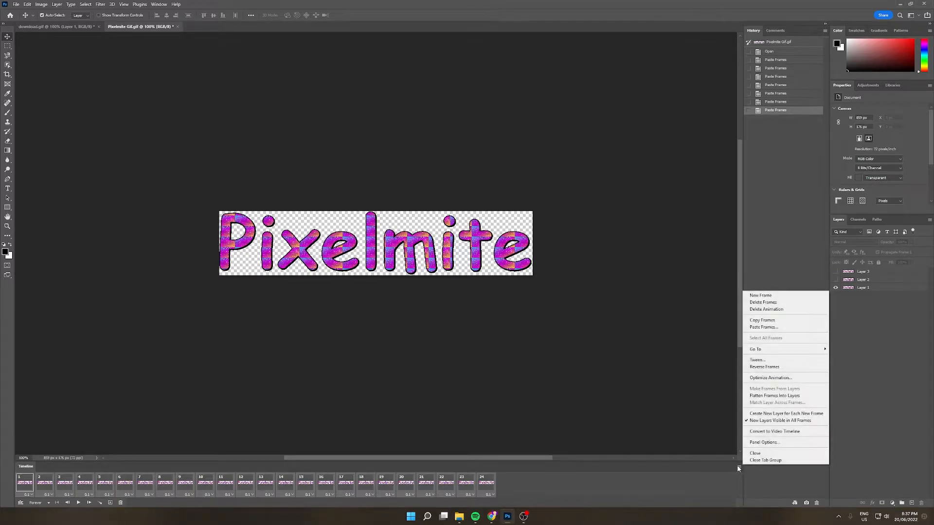
left_click(764, 327)
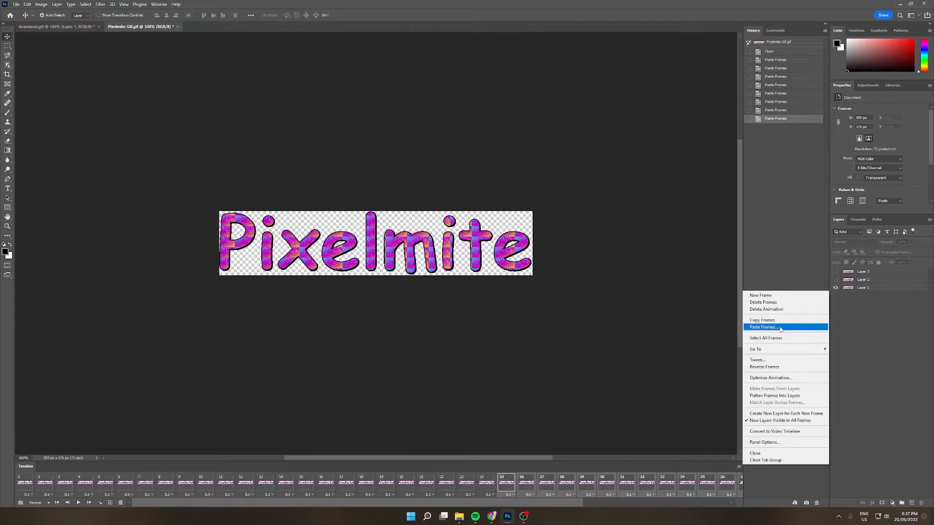
left_click(763, 327)
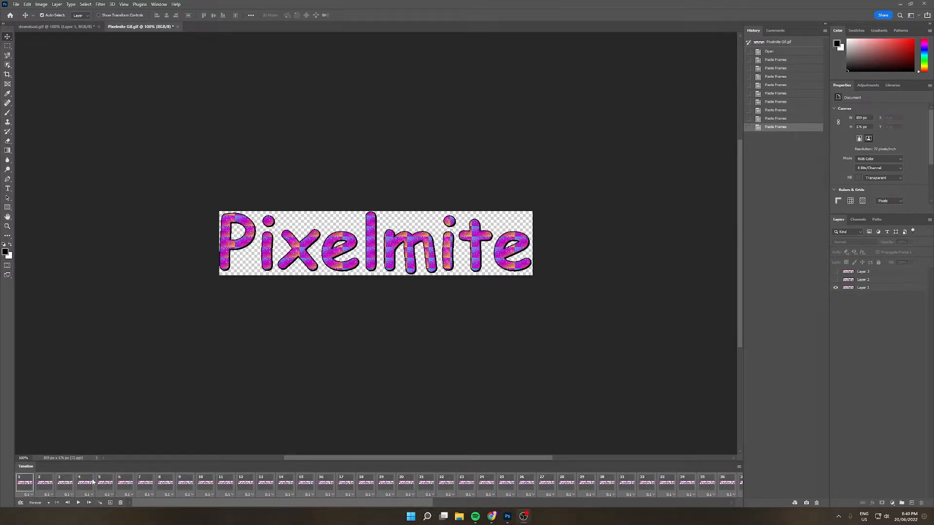
- Select frames 1 through 72 of the Pixelmite animation and copy them
left_click(25, 482)
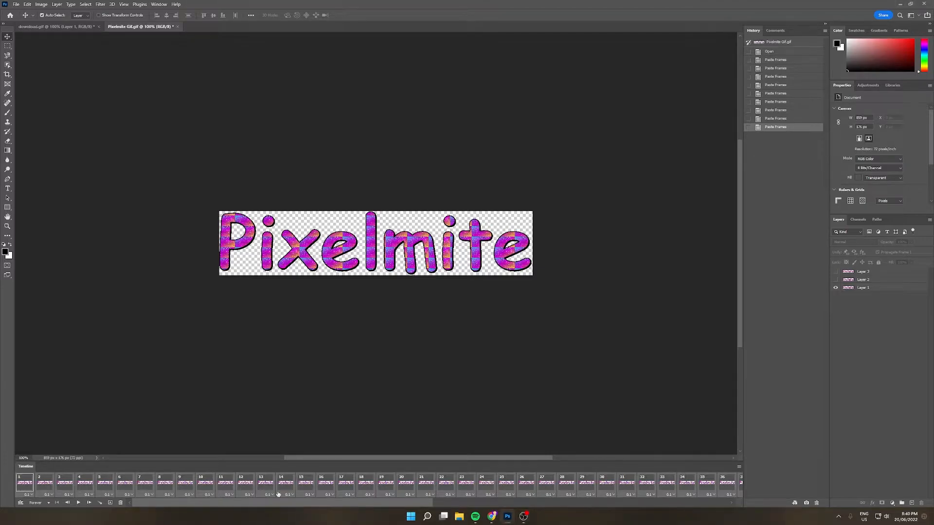
scroll("right", 3)
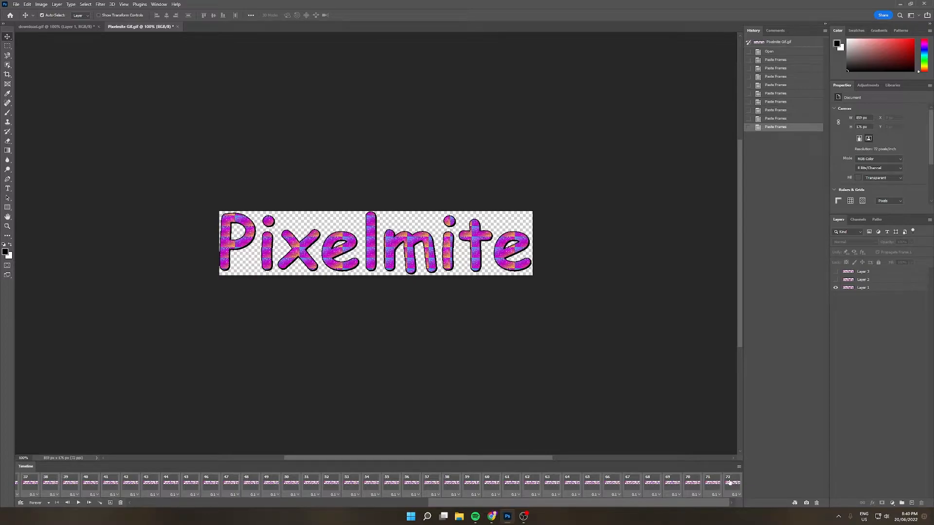
mouse_move(739, 469)
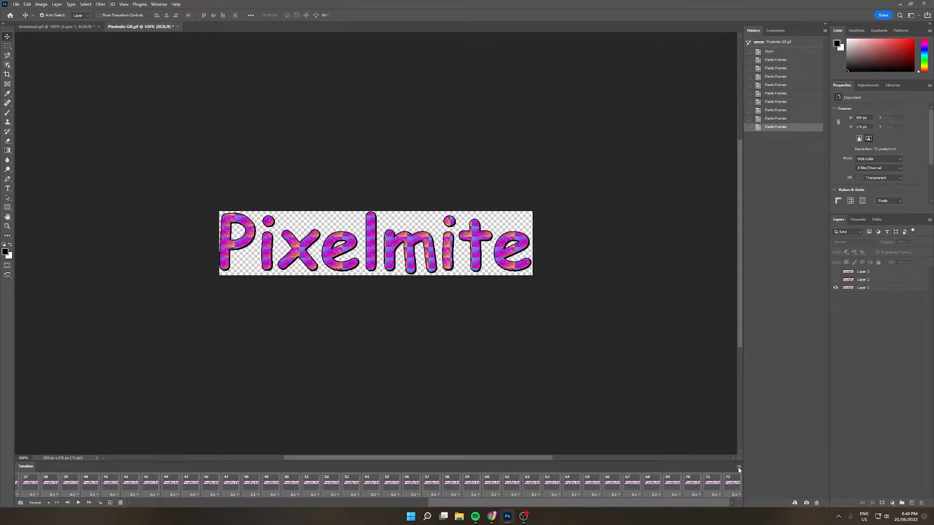
left_click(738, 469)
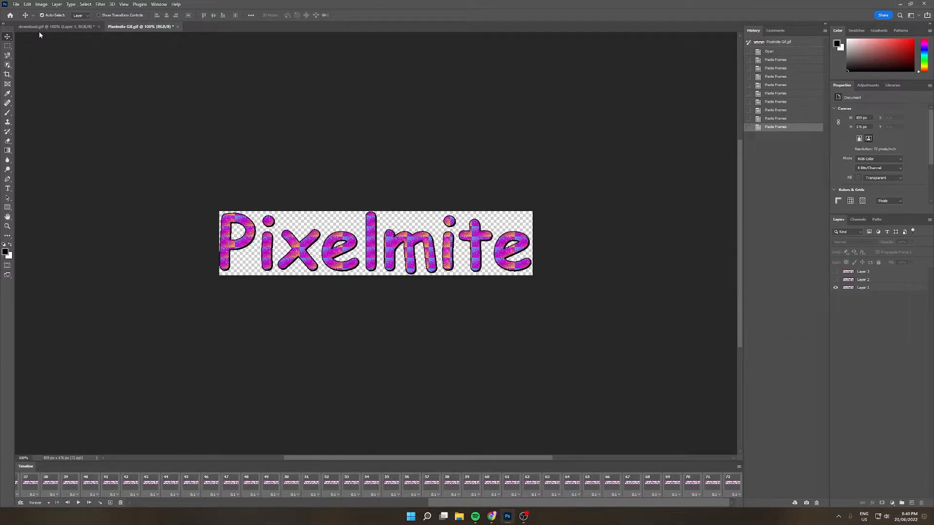
- On download.gif, select all frames and choose Paste Over Selection
left_click(56, 27)
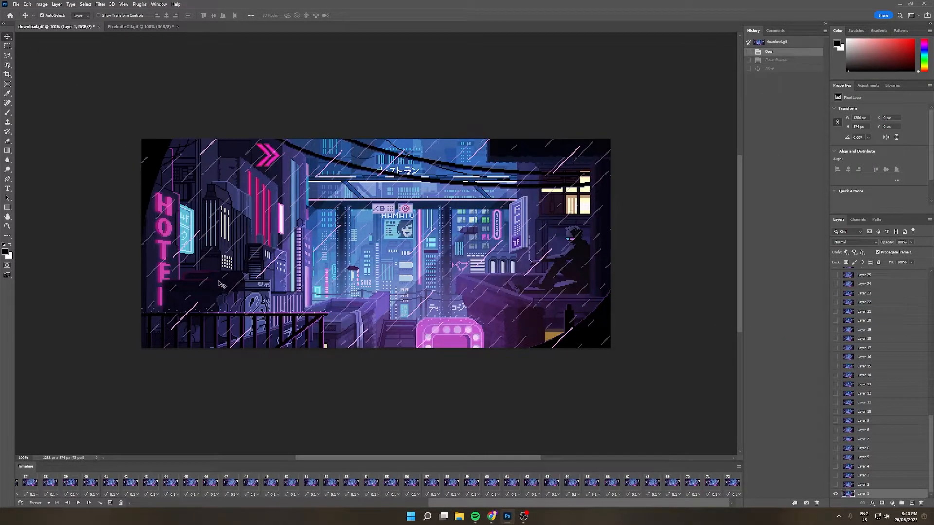
mouse_move(141, 386)
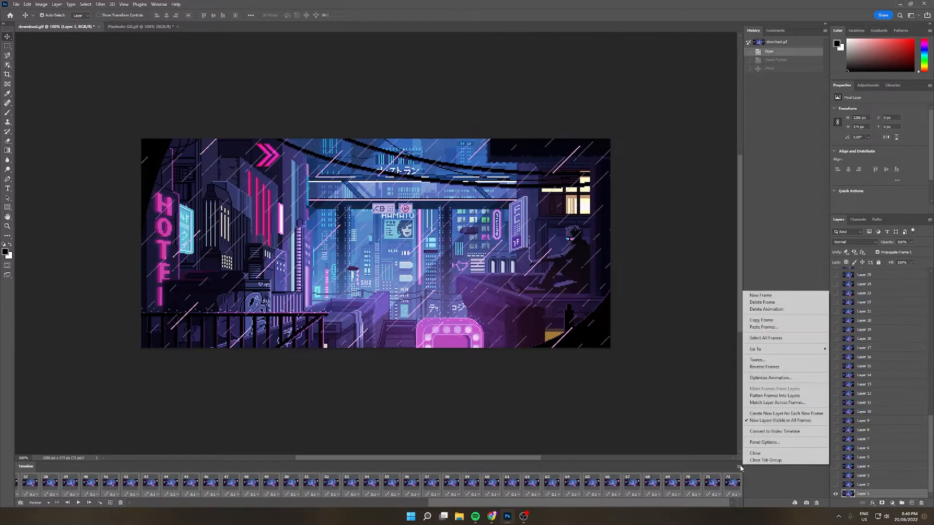
mouse_move(785, 337)
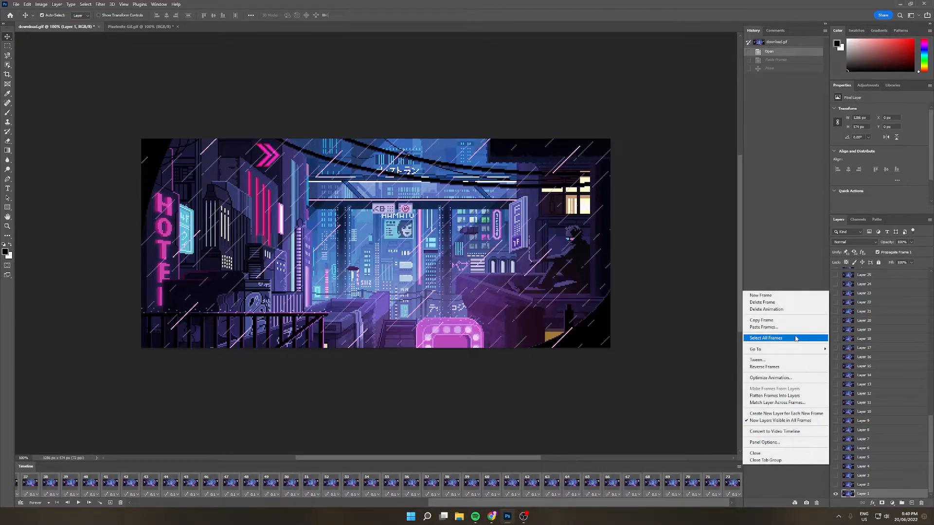
left_click(764, 327)
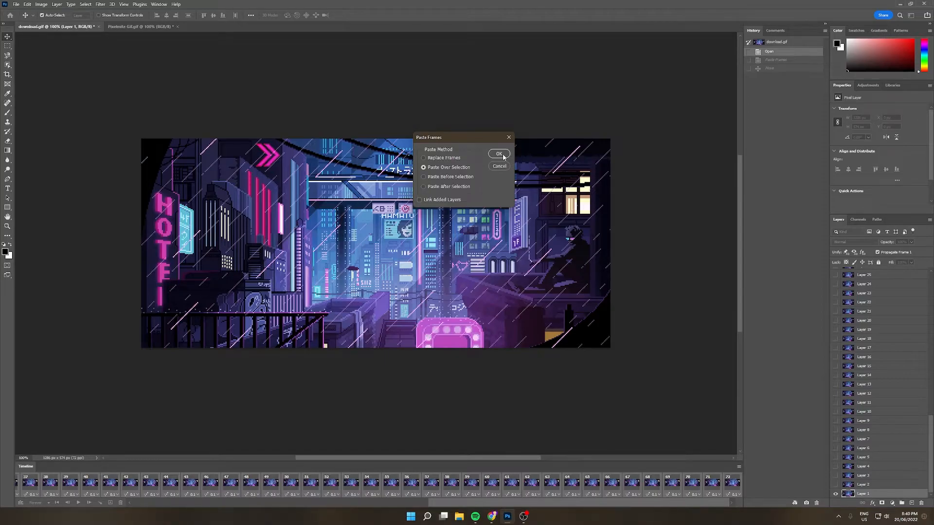
- Confirm Paste Over Selection, adding the Pixelmite text layers above the city frames
left_click(498, 153)
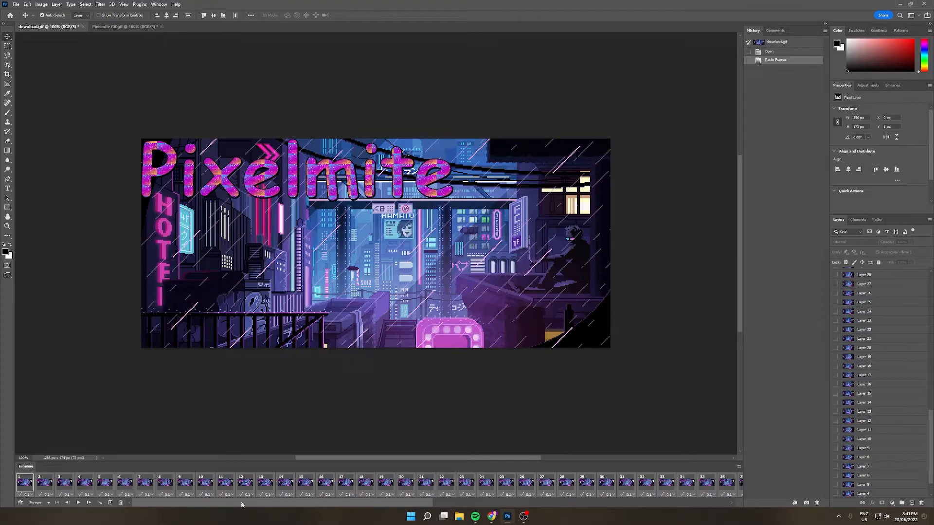
left_click(364, 482)
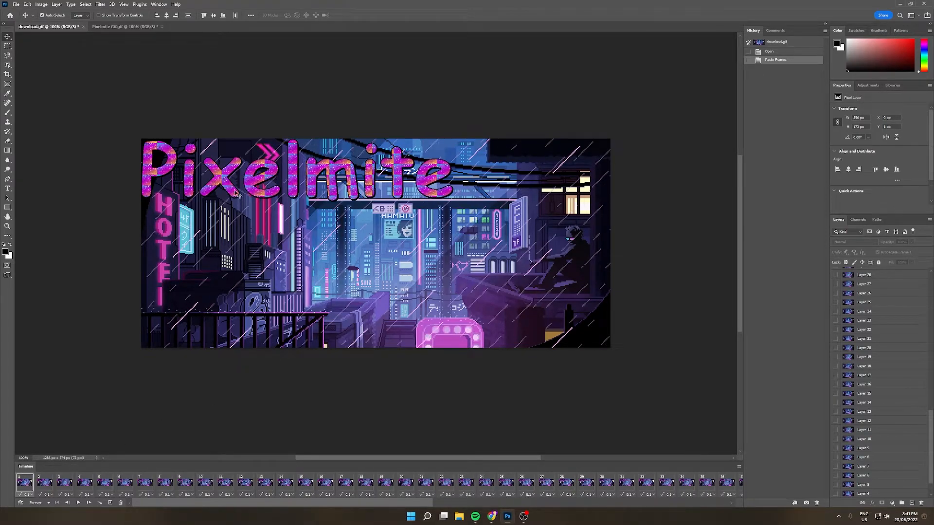
mouse_move(312, 185)
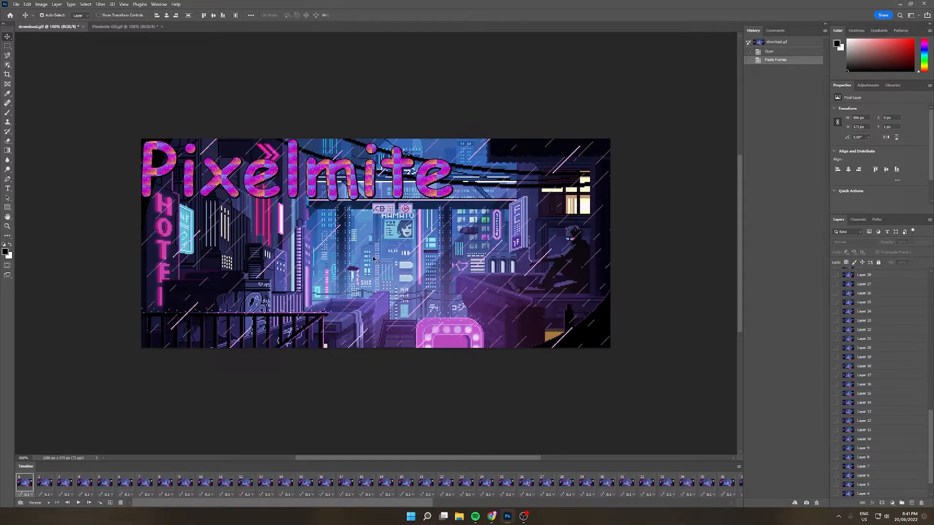
scroll("down", 3)
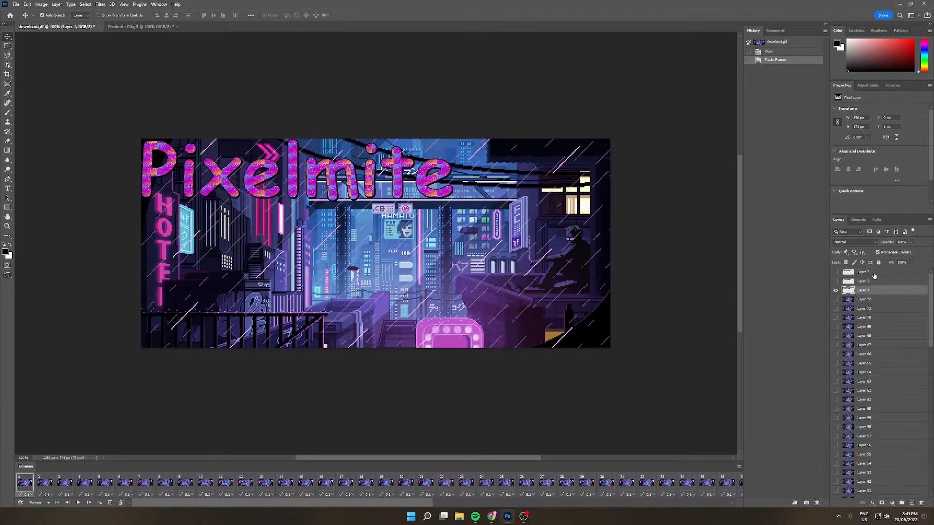
- Select the pasted text layers and move the Pixelmite text to the canvas centre
left_click(864, 281)
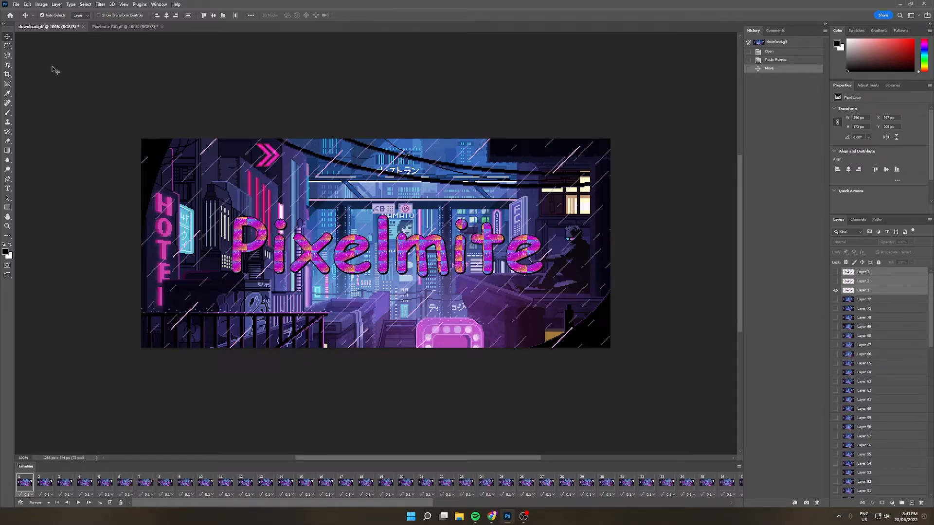
- Open File > Export > Save for Web (Legacy) for the combined animation
left_click(15, 5)
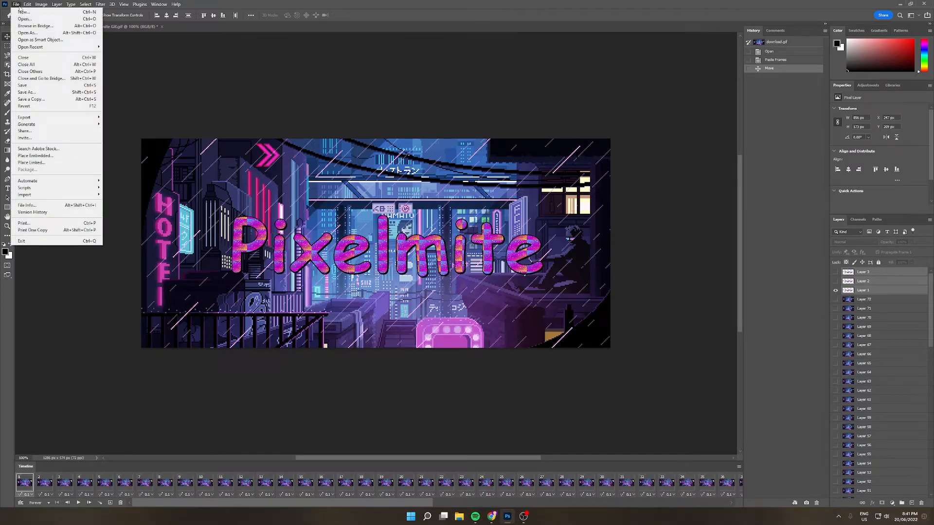
mouse_move(23, 116)
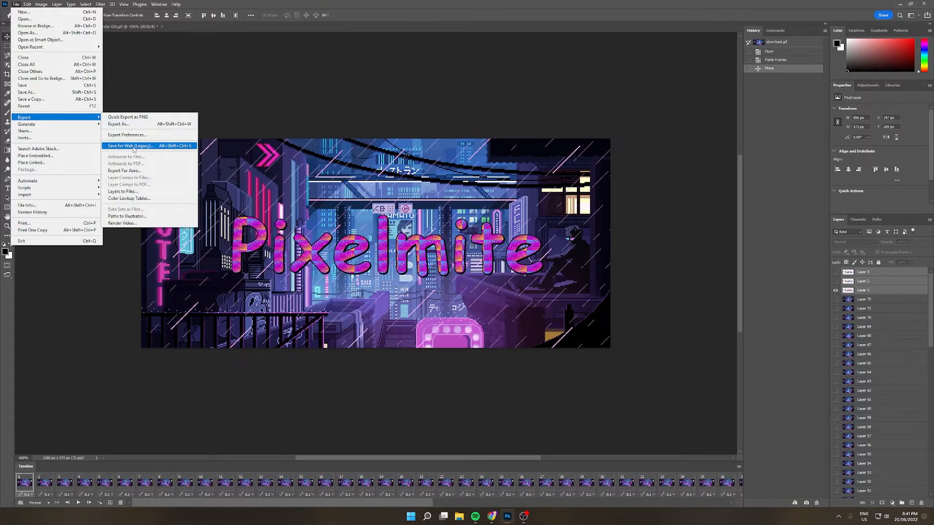
left_click(129, 146)
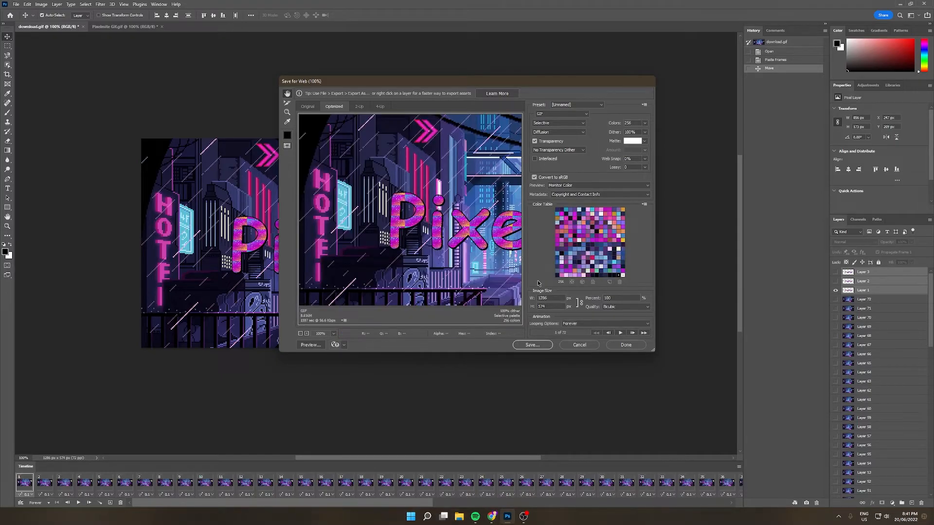
- Save Pixelmite-GIF.gif to the Desktop and open it in the photo viewer
left_click(531, 345)
type("Pixel")
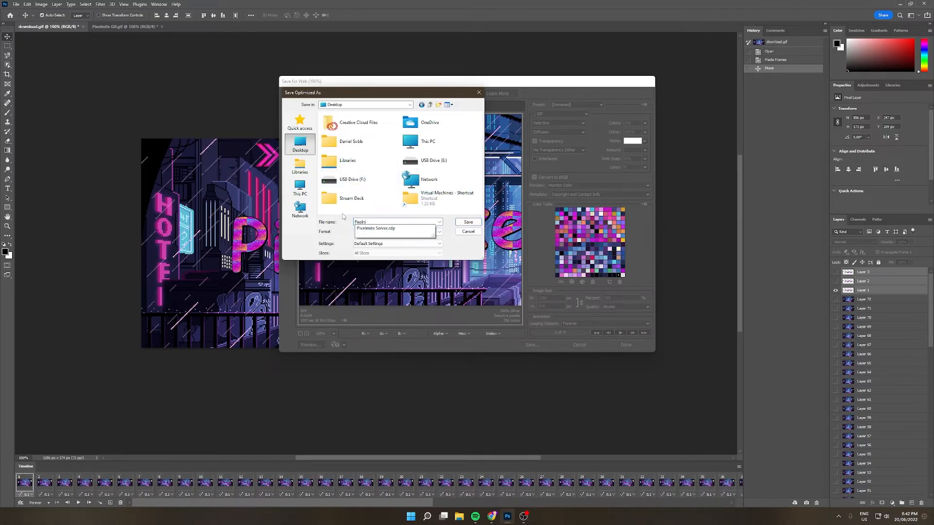
left_click(467, 231)
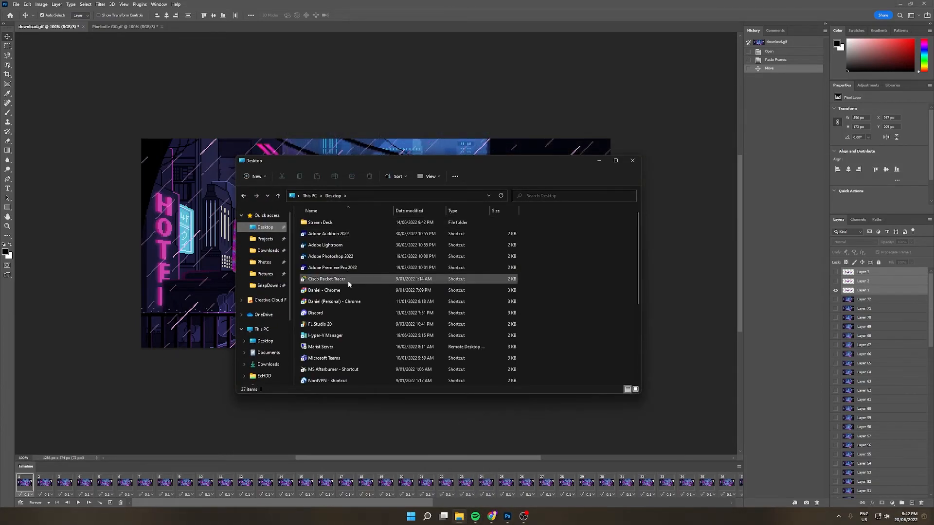
scroll("down", 3)
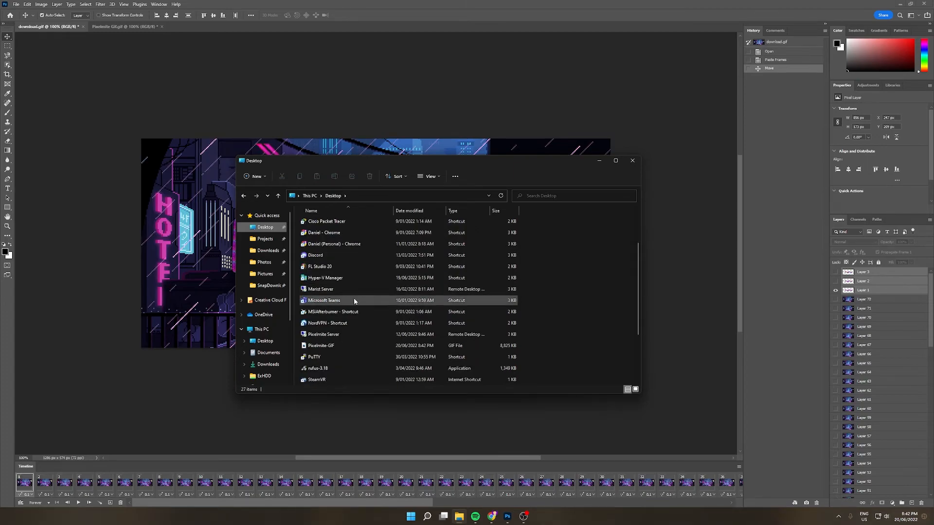
left_click(320, 345)
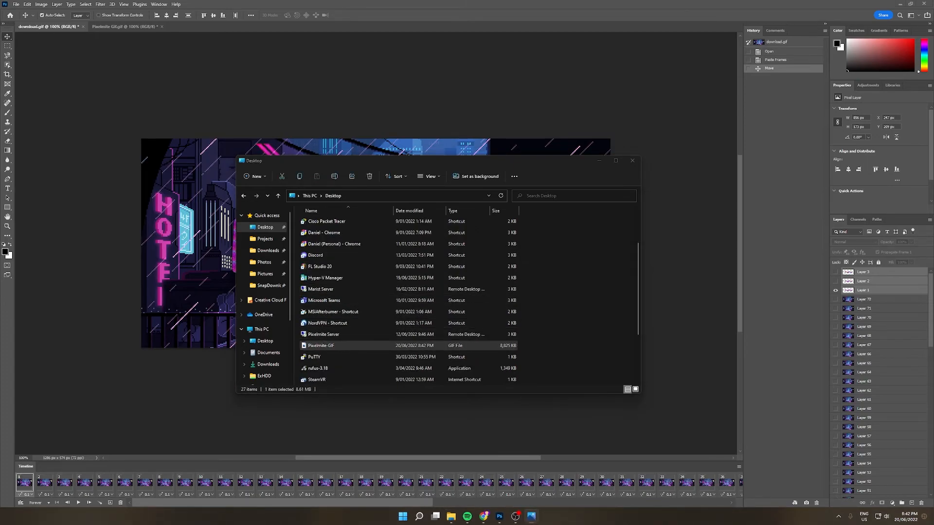
double_click(320, 345)
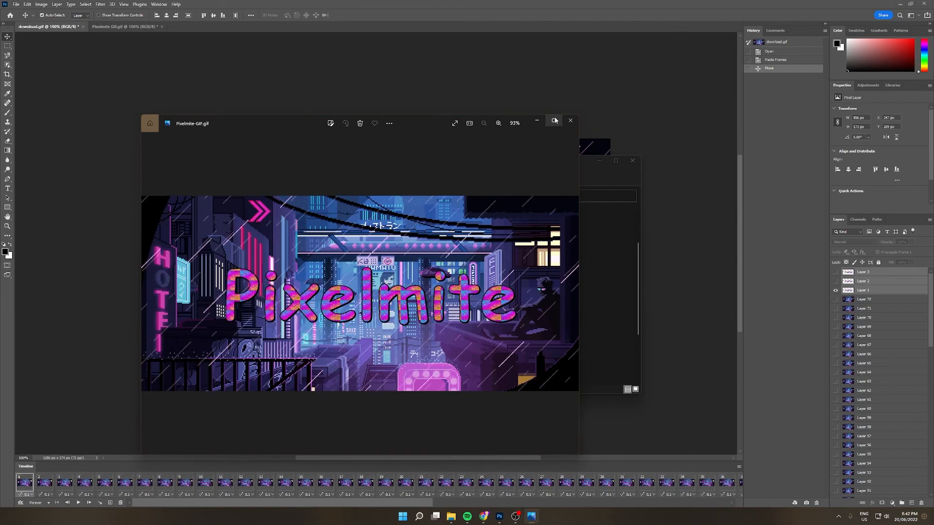